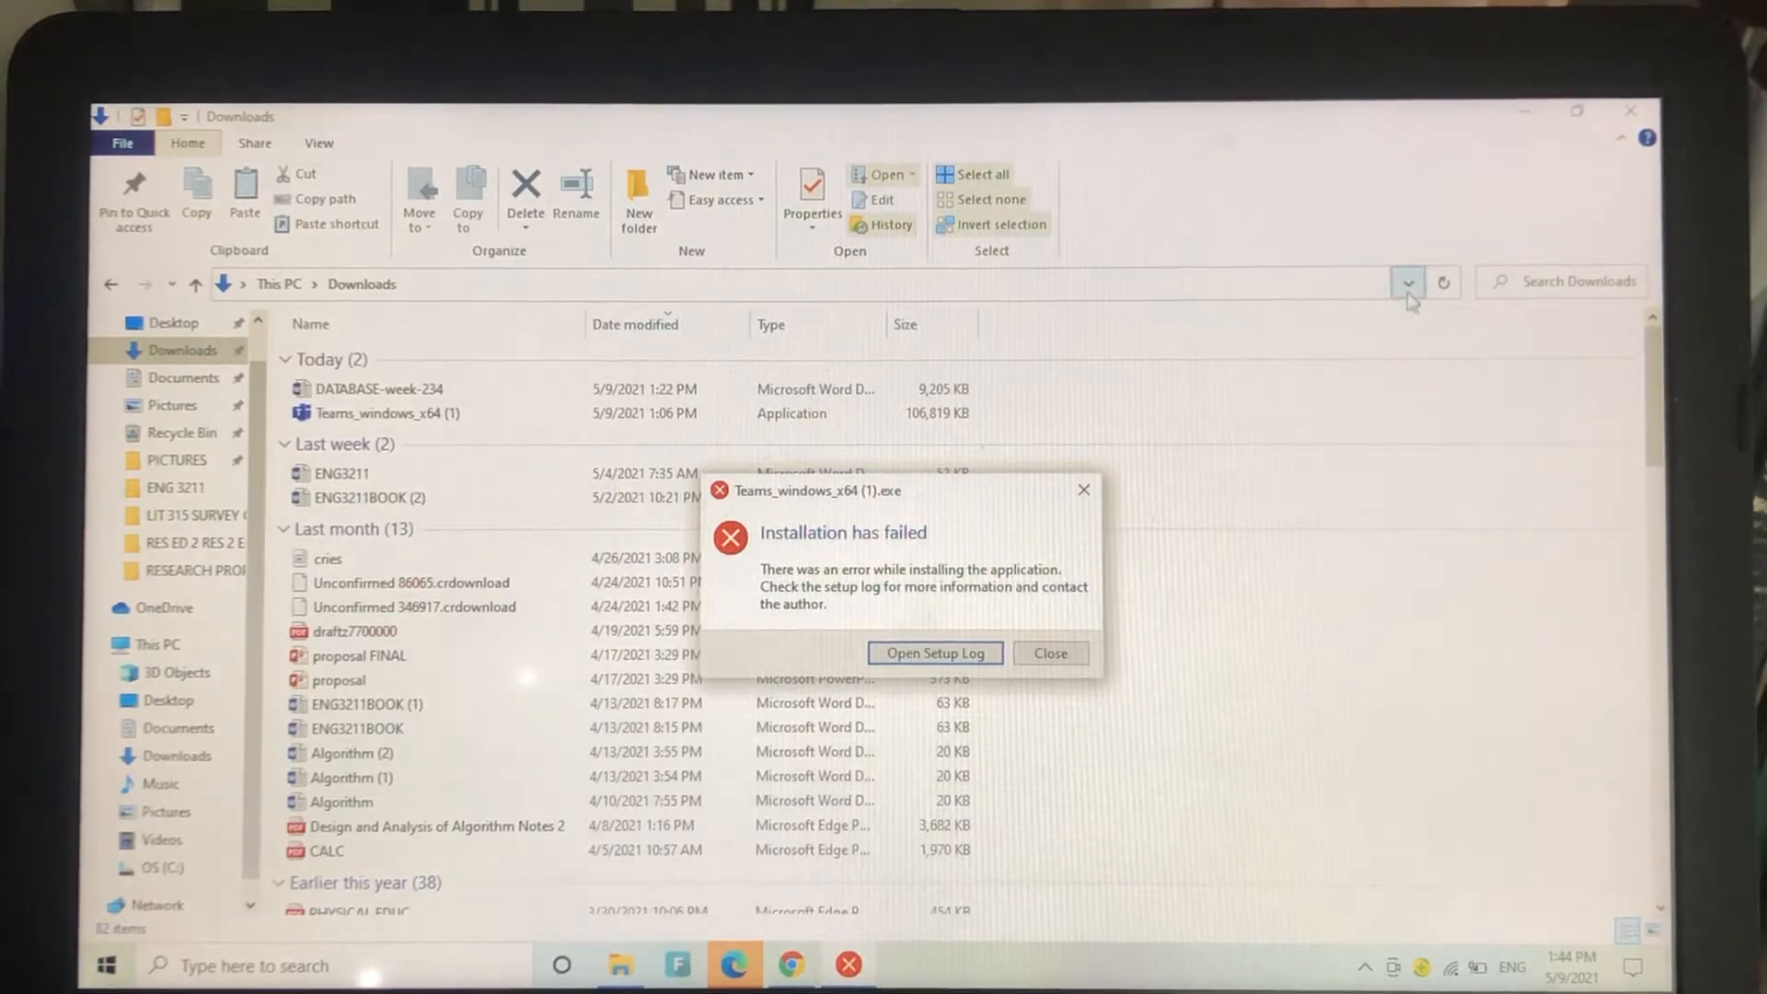
mouse_move(1410, 296)
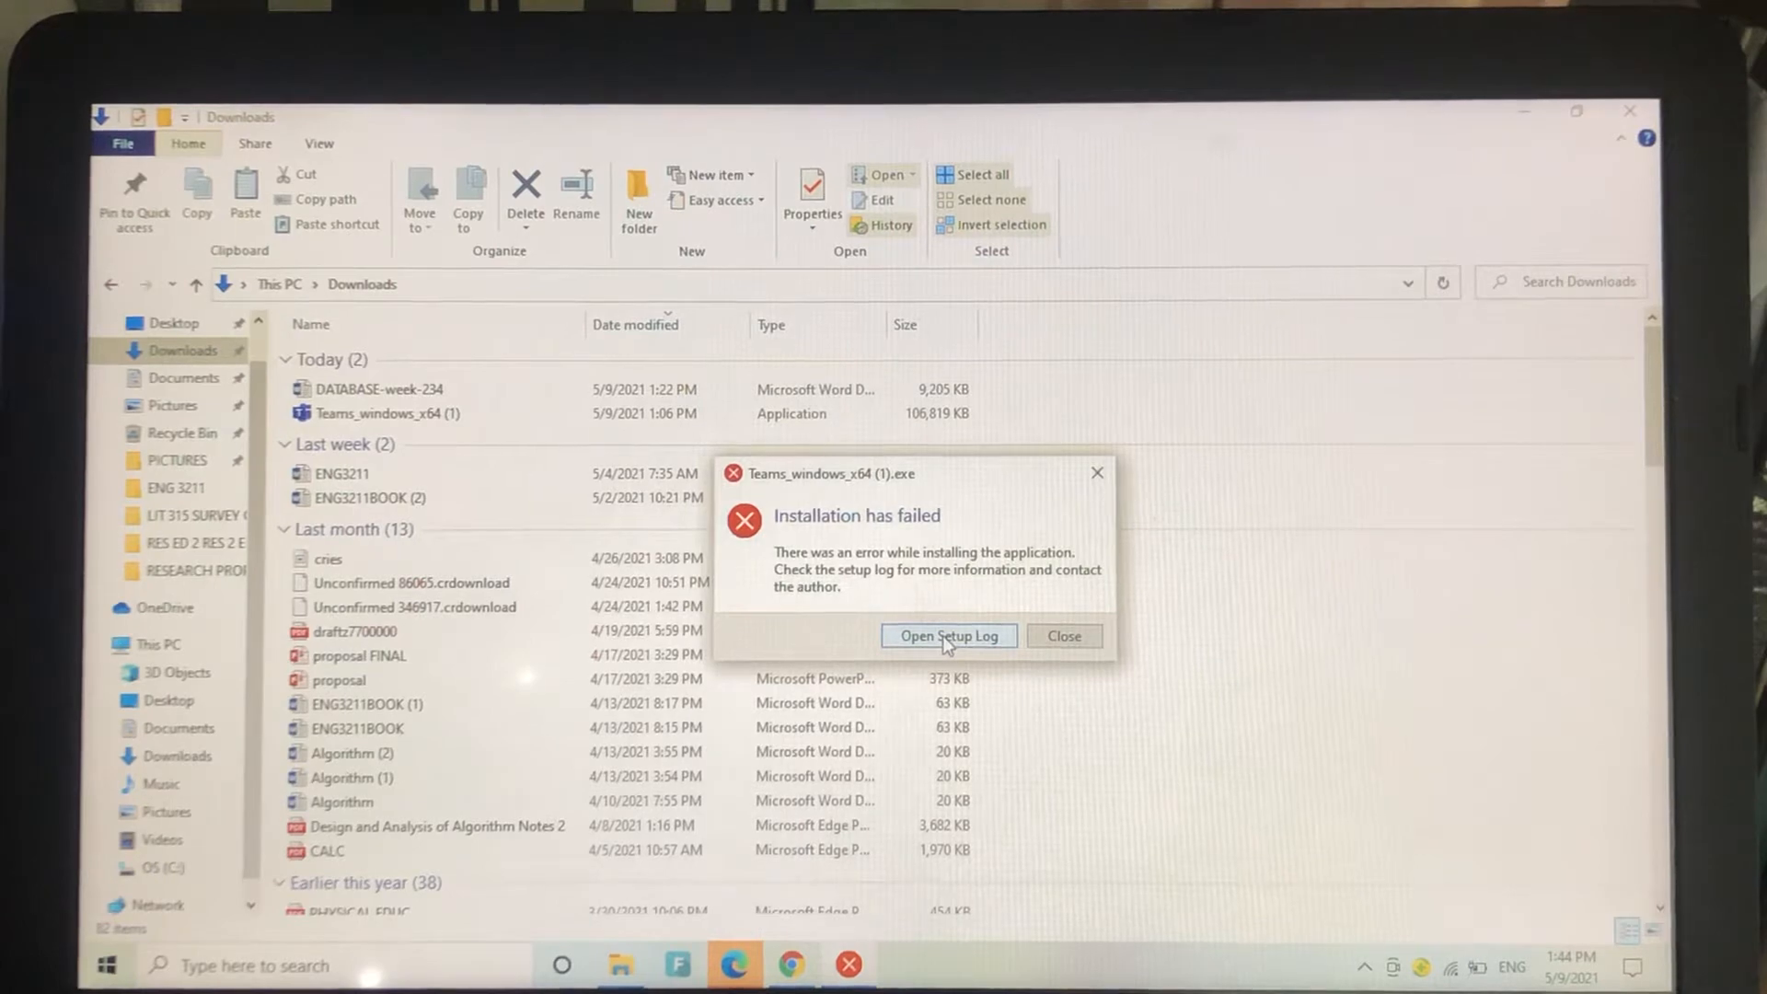
Step: Review the SquirrelSetup log of the failed Teams install, then close Notepad
click(1064, 635)
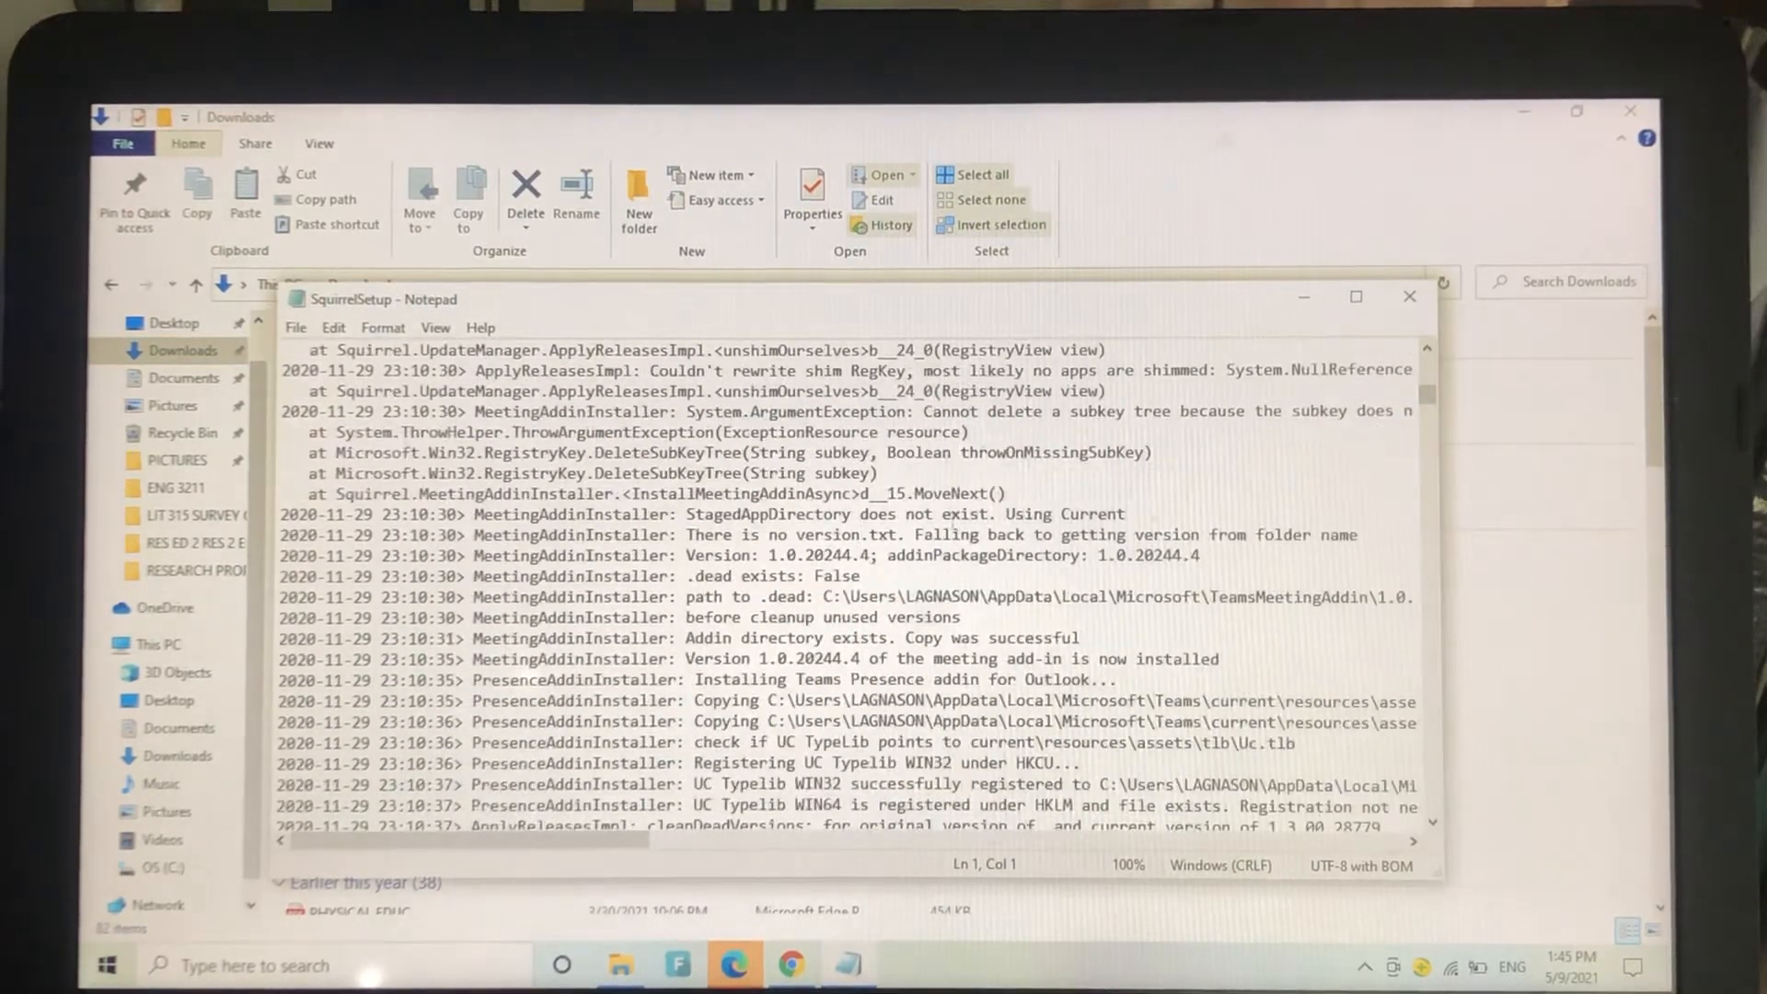
click(1410, 297)
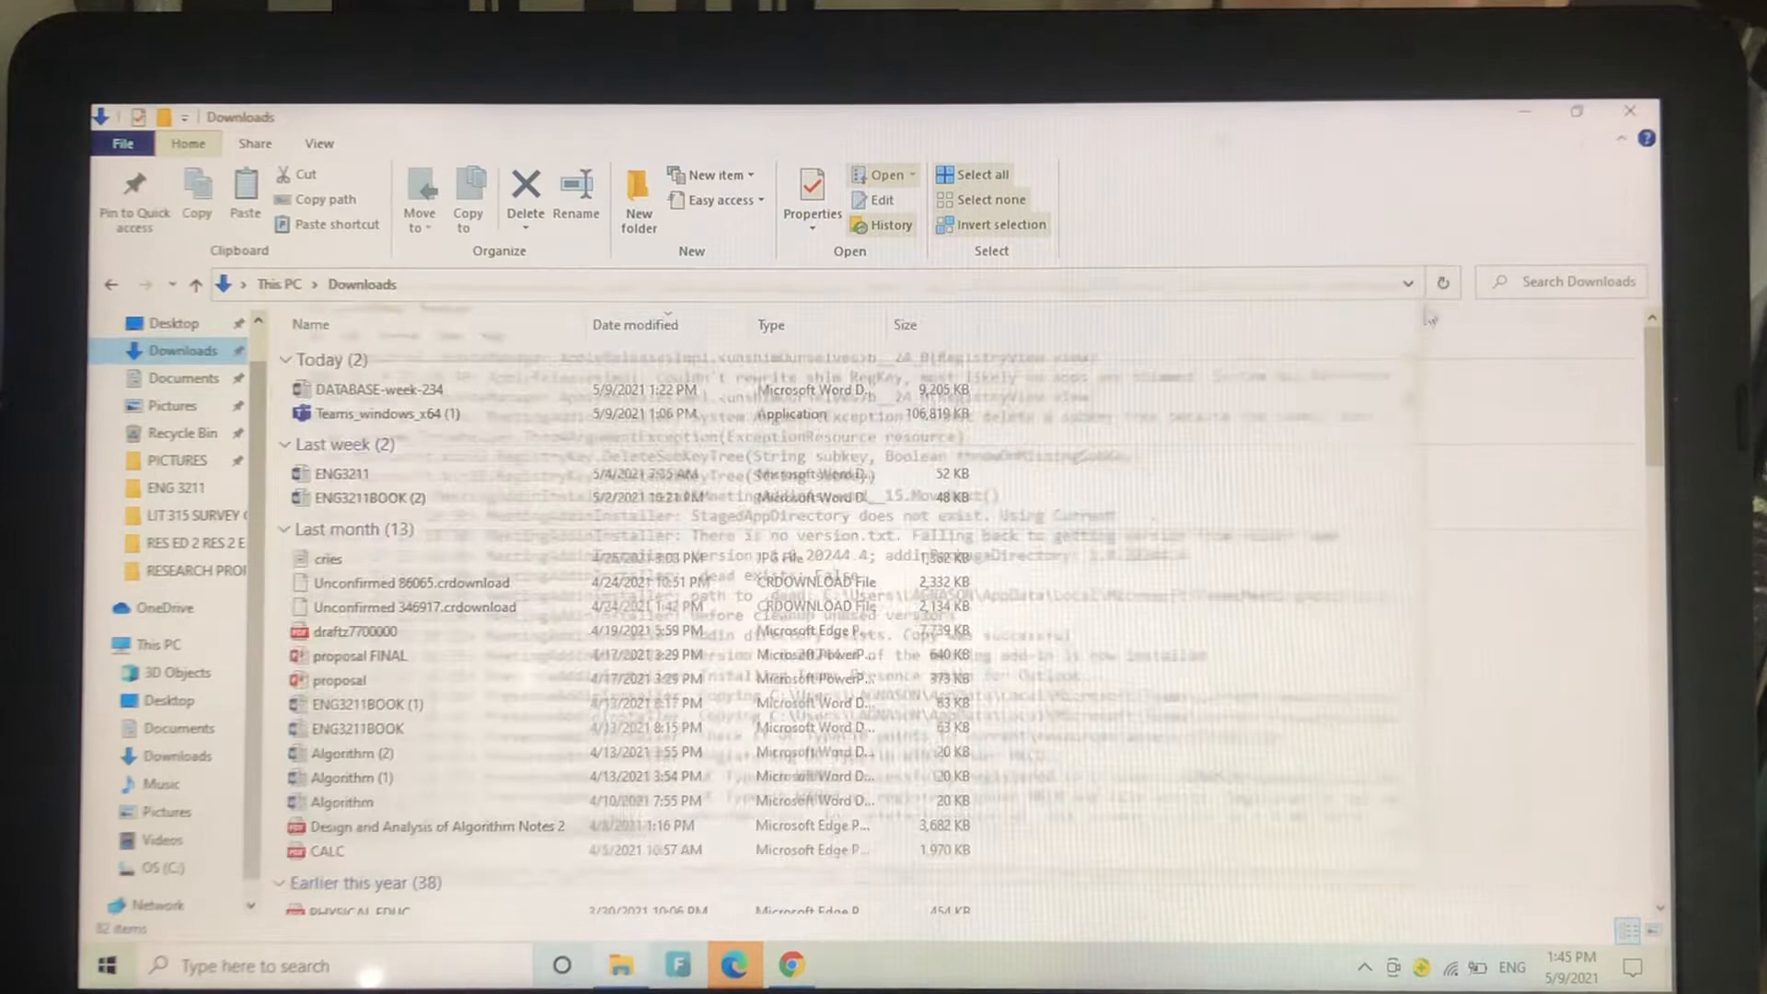
Step: Launch the Run app from Windows Search and enter %localappdata% as the location
scroll(down, 3)
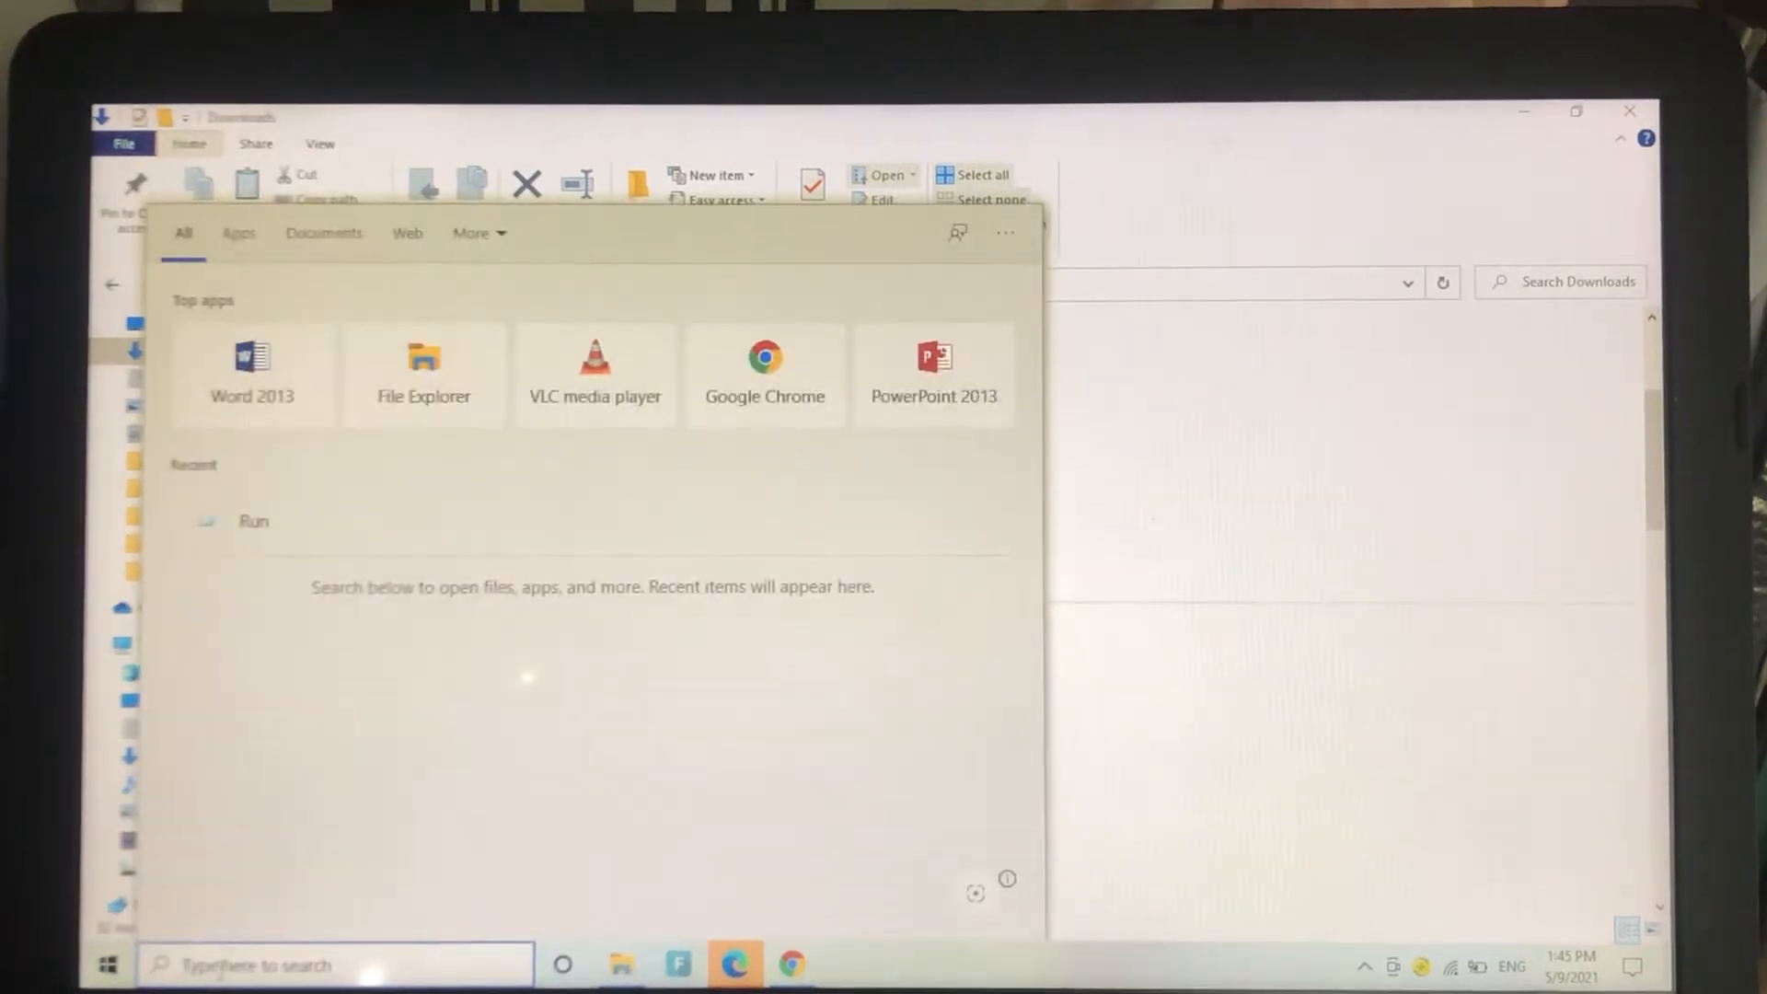
text(USB Disk Security)
text(run)
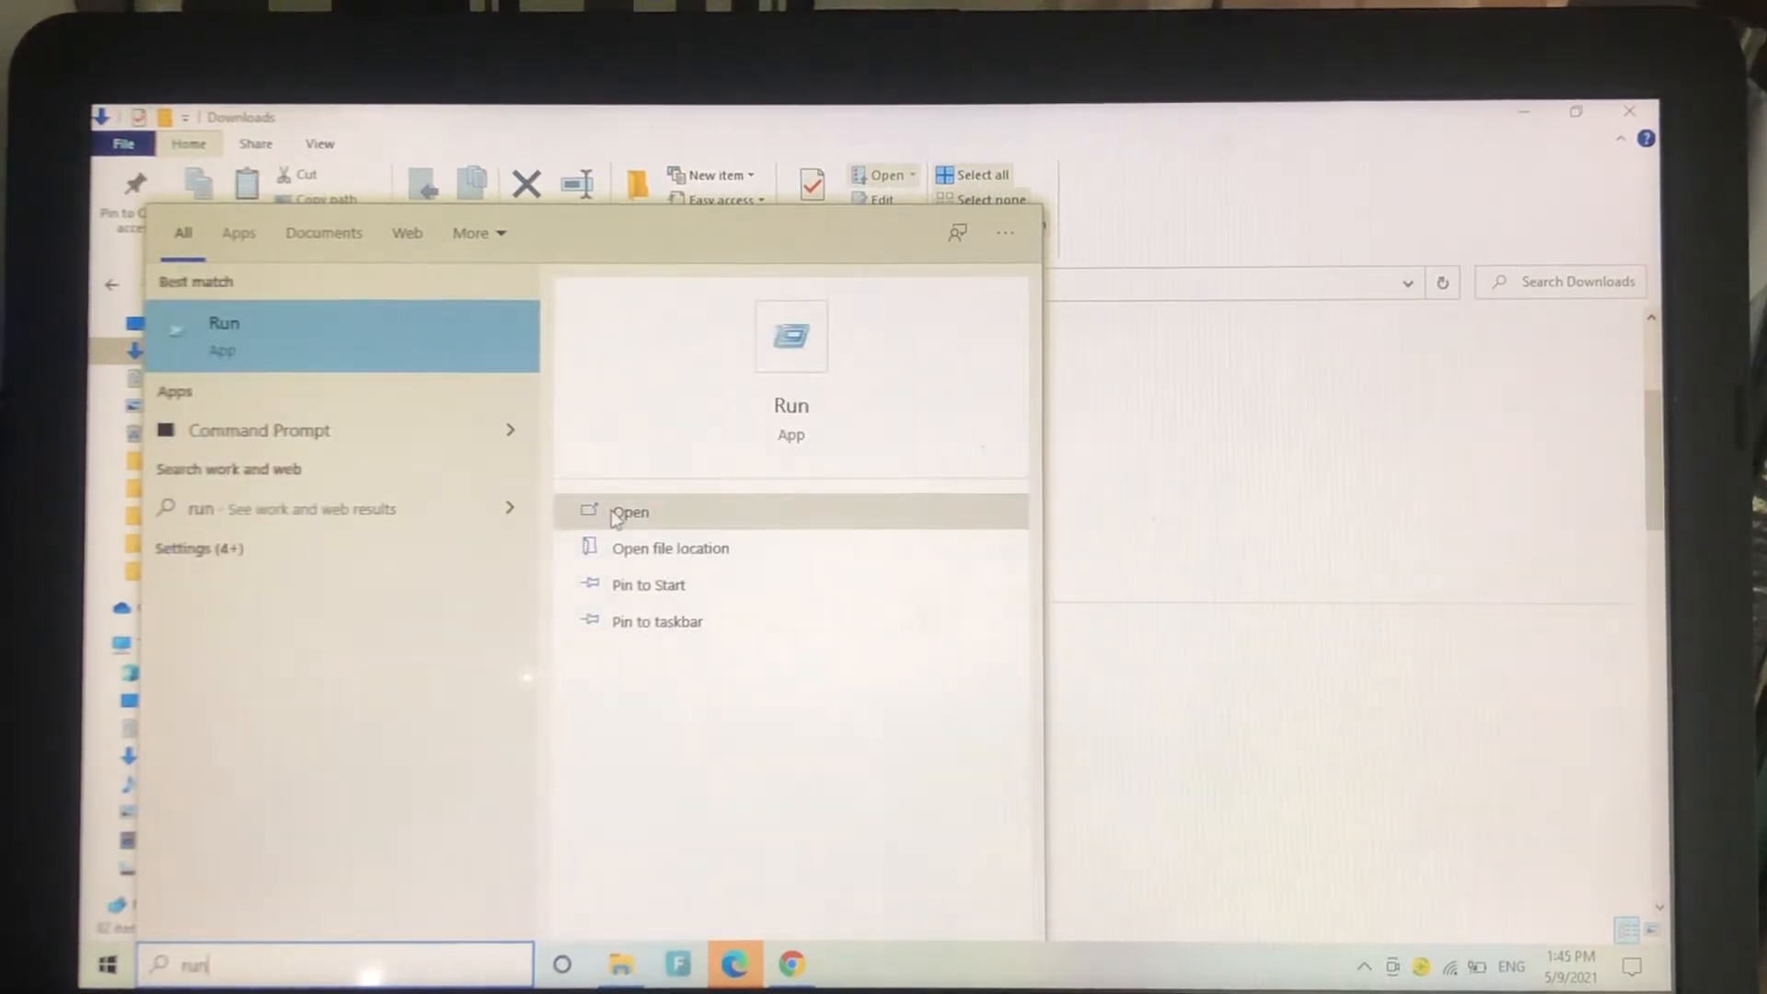
click(629, 511)
text(%localappdata%)
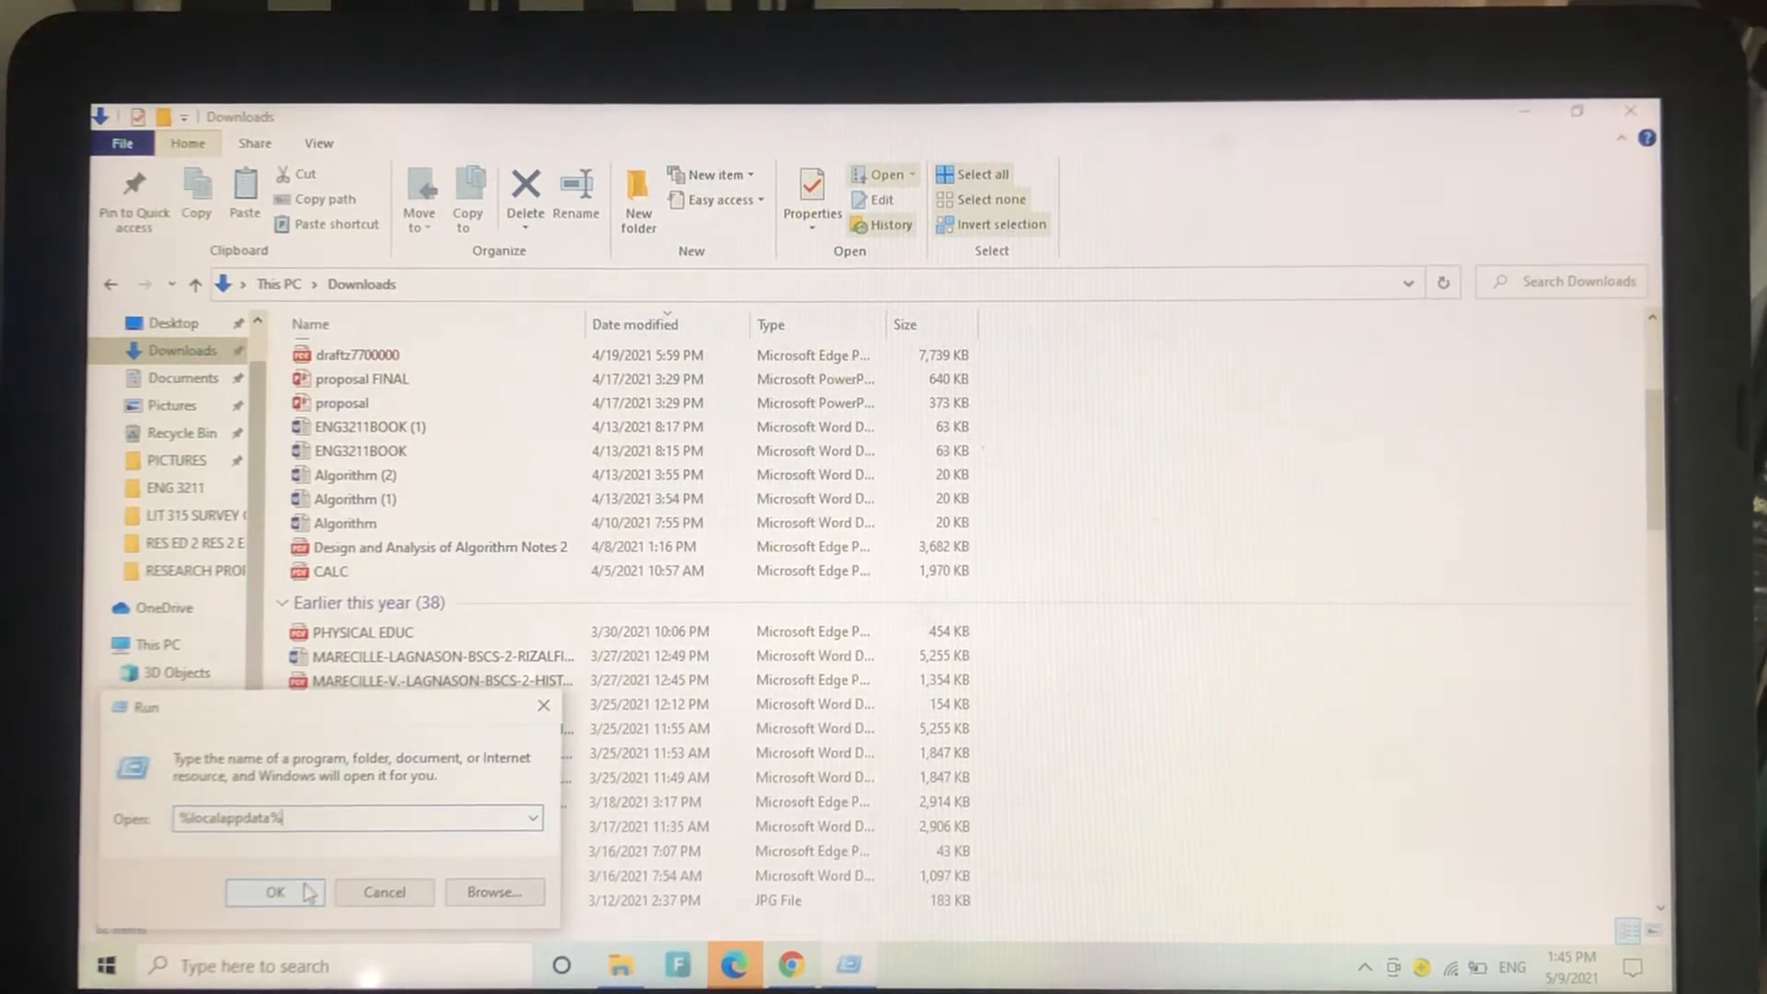
Step: Navigate local AppData into the Microsoft folder and bring up the Teams folder's actions for deletion
click(274, 892)
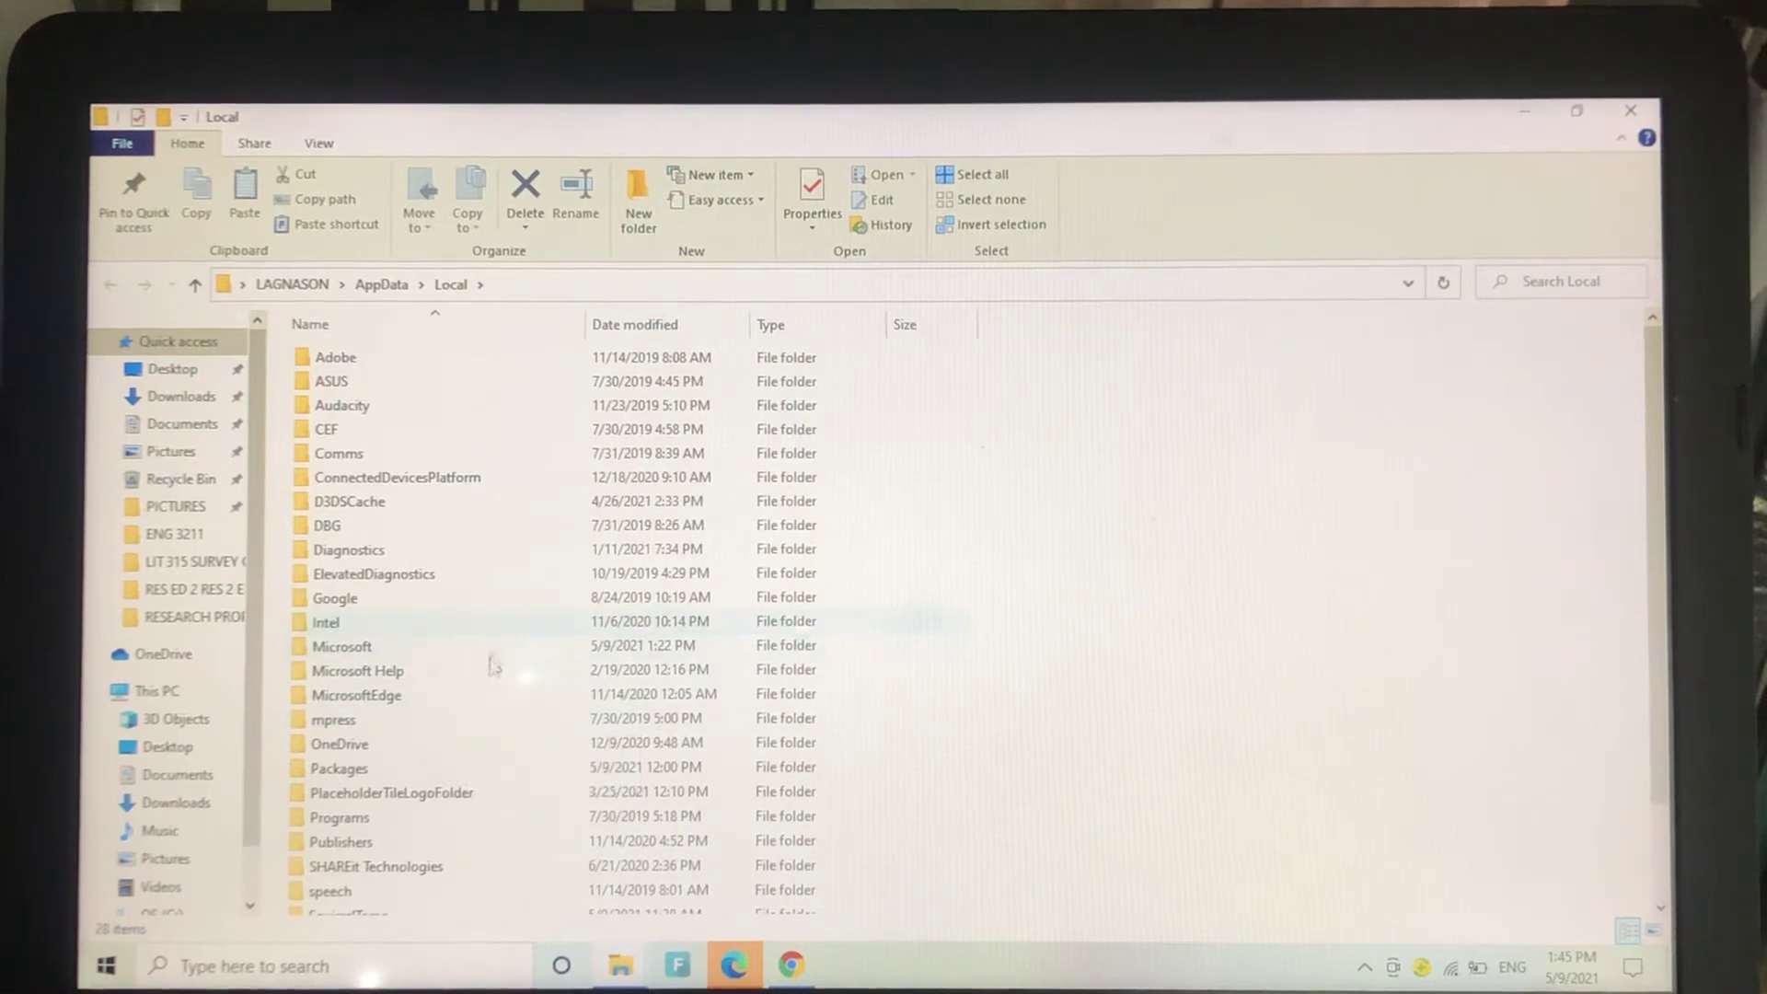
click(343, 646)
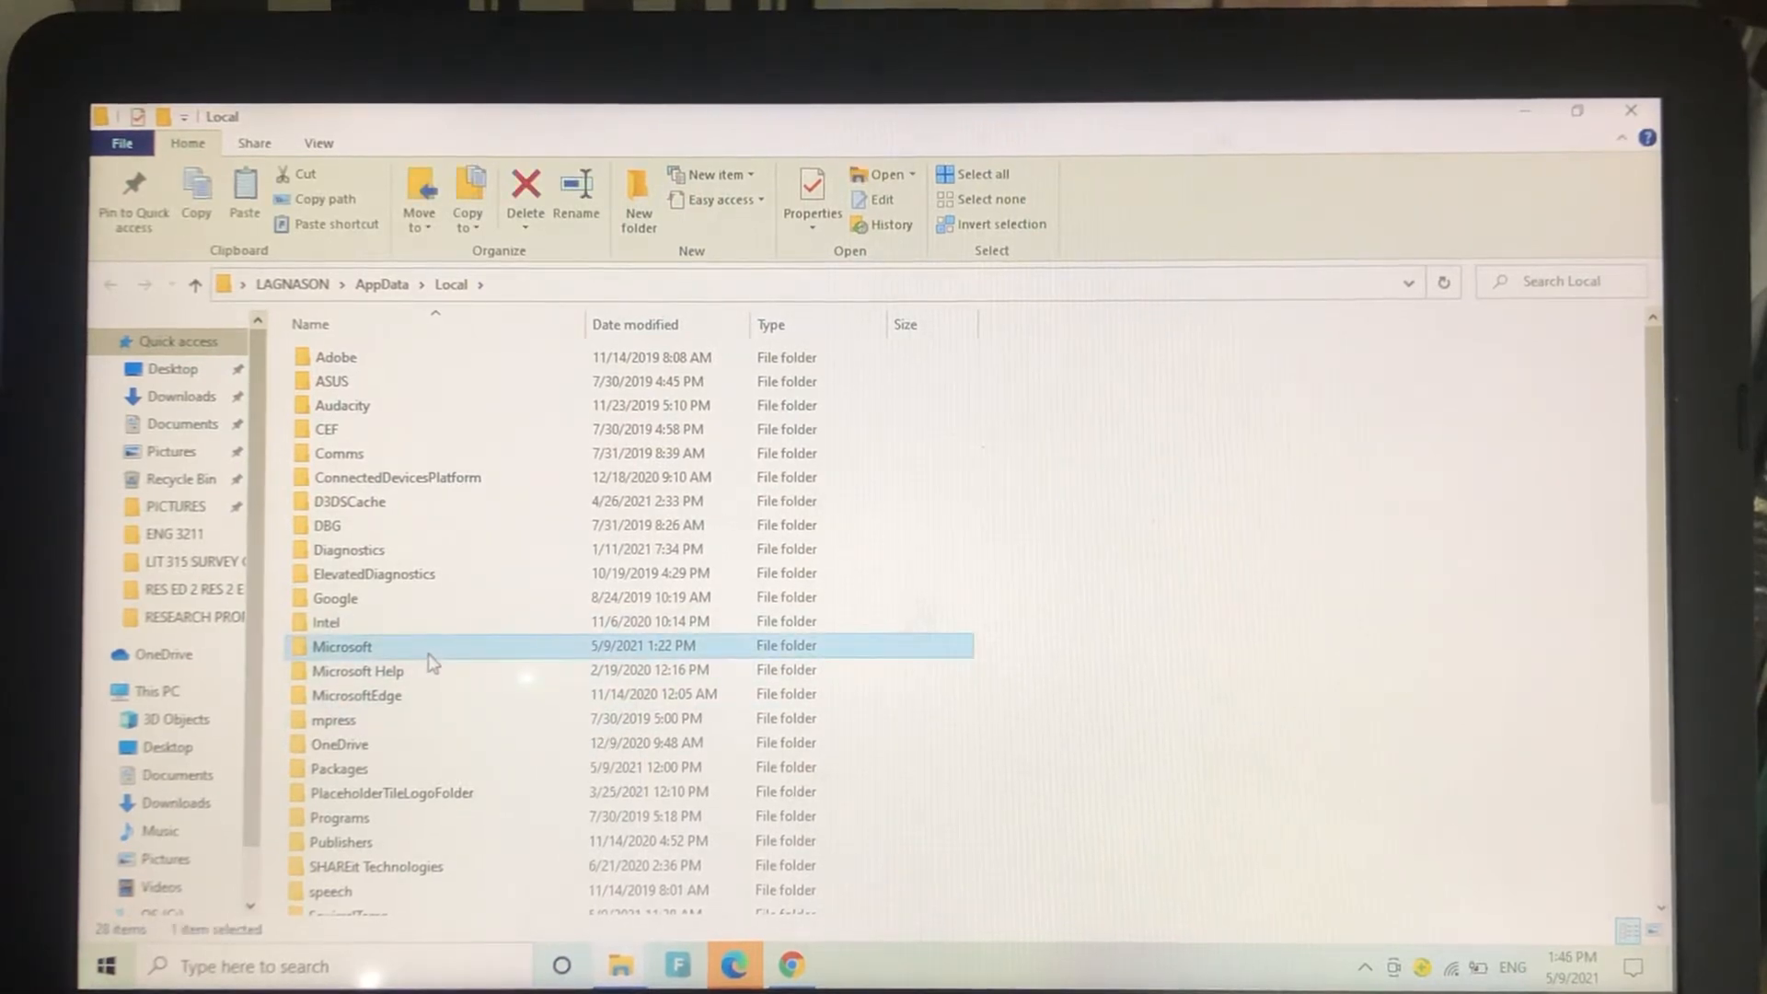
double_click(342, 648)
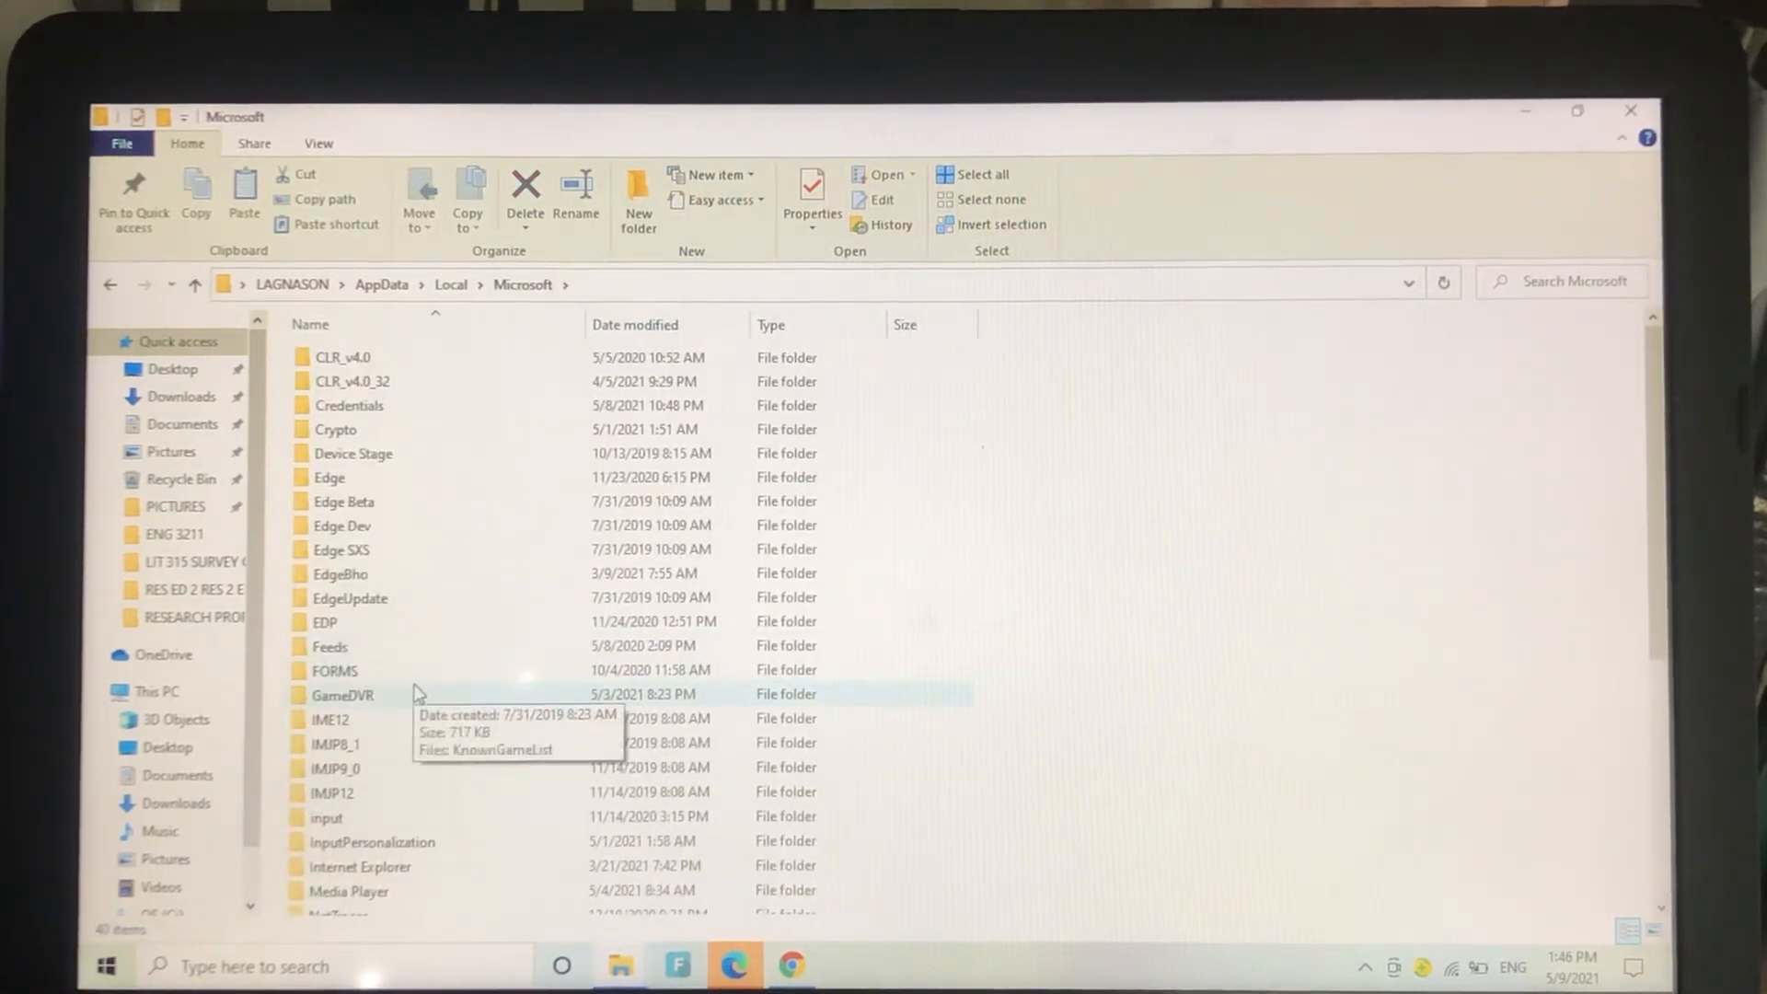
scroll(down, 3)
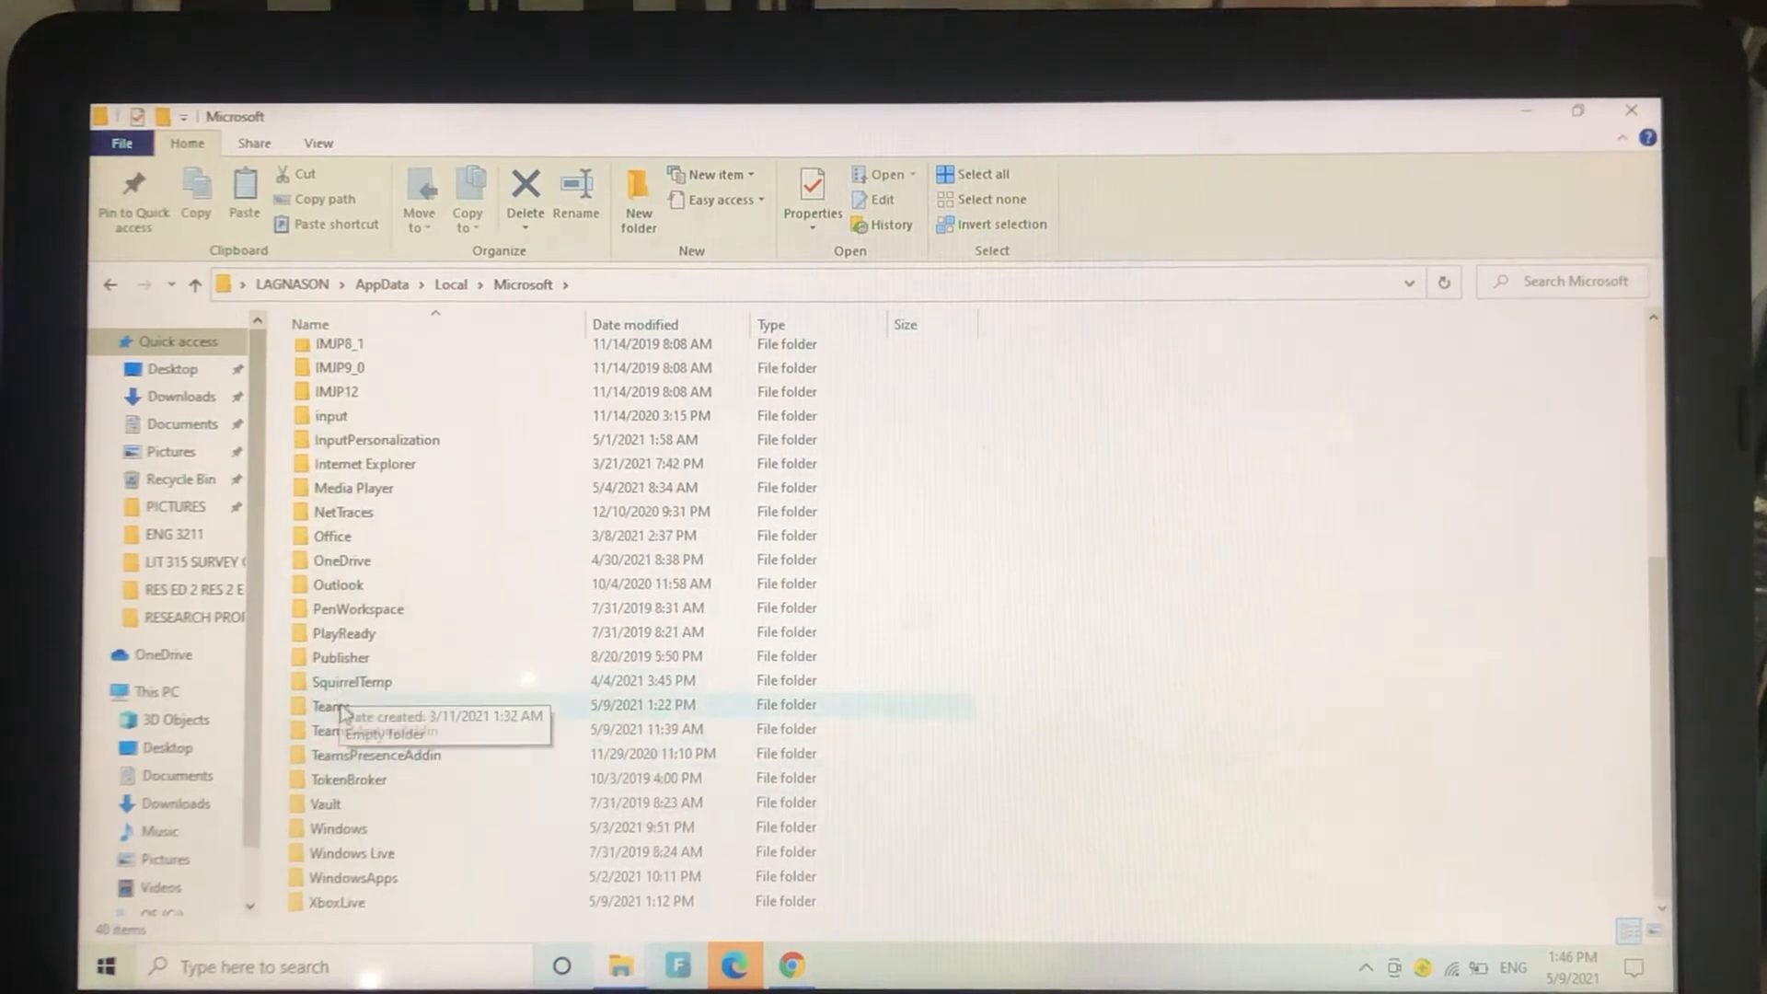
right_click(327, 707)
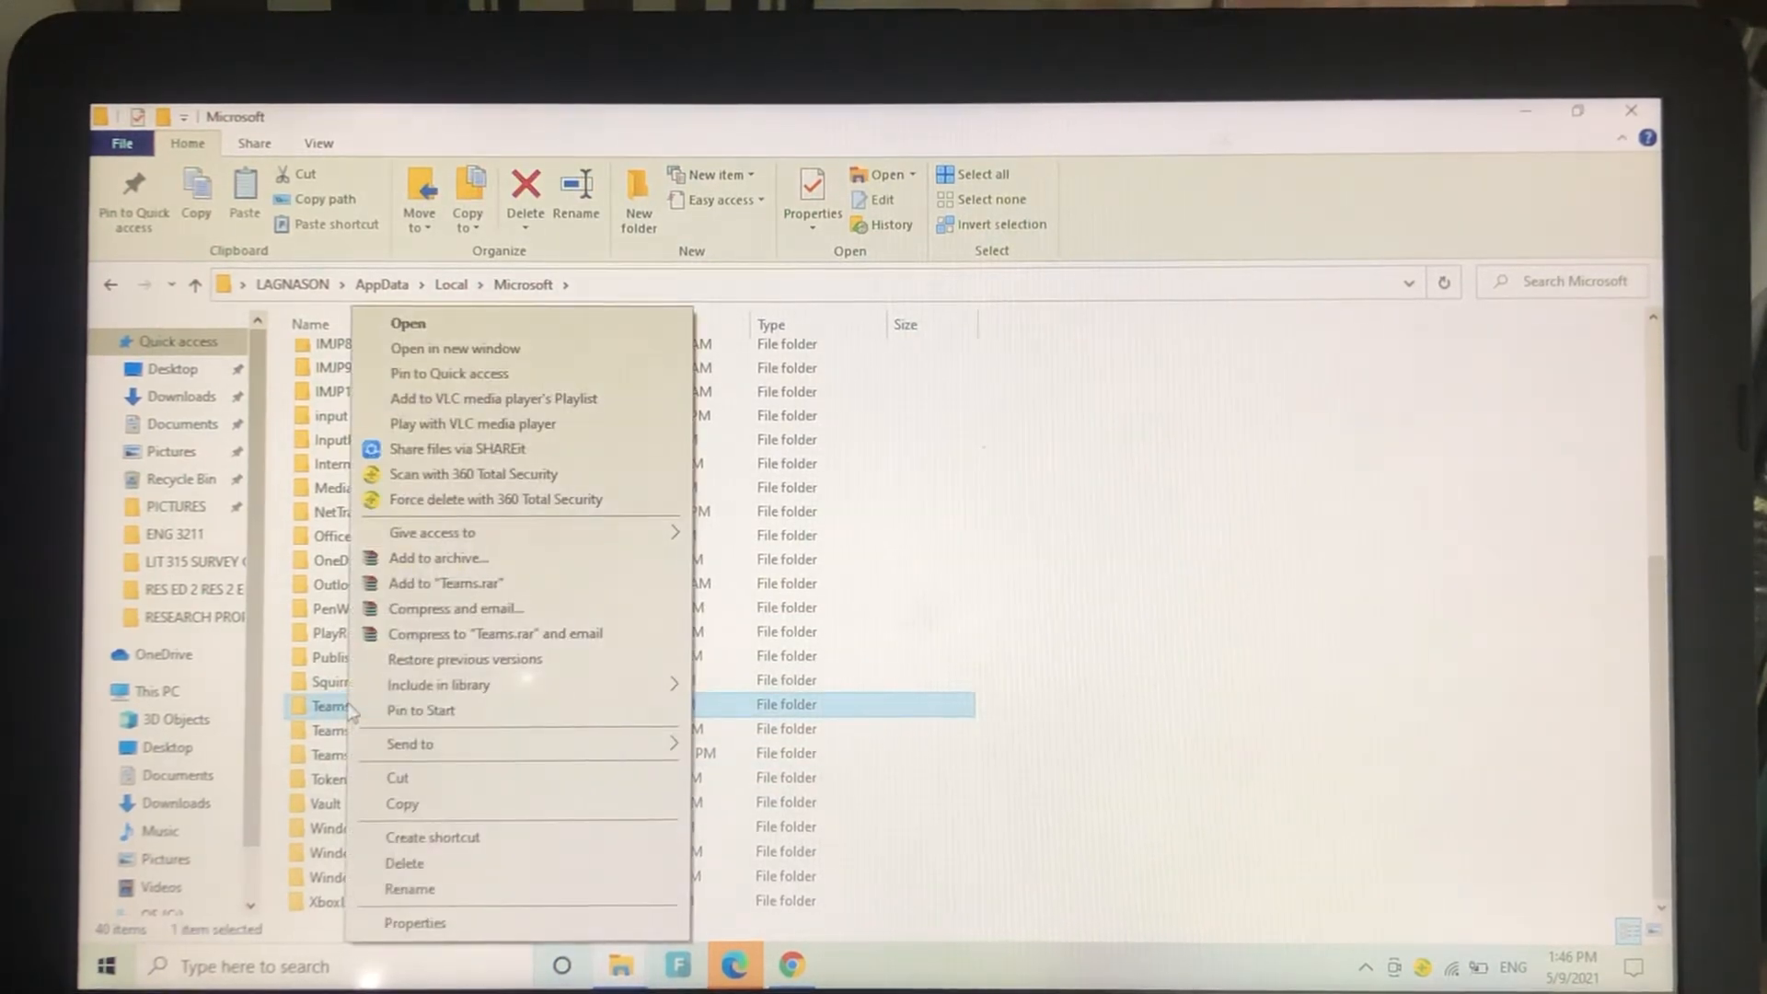
mouse_move(486, 869)
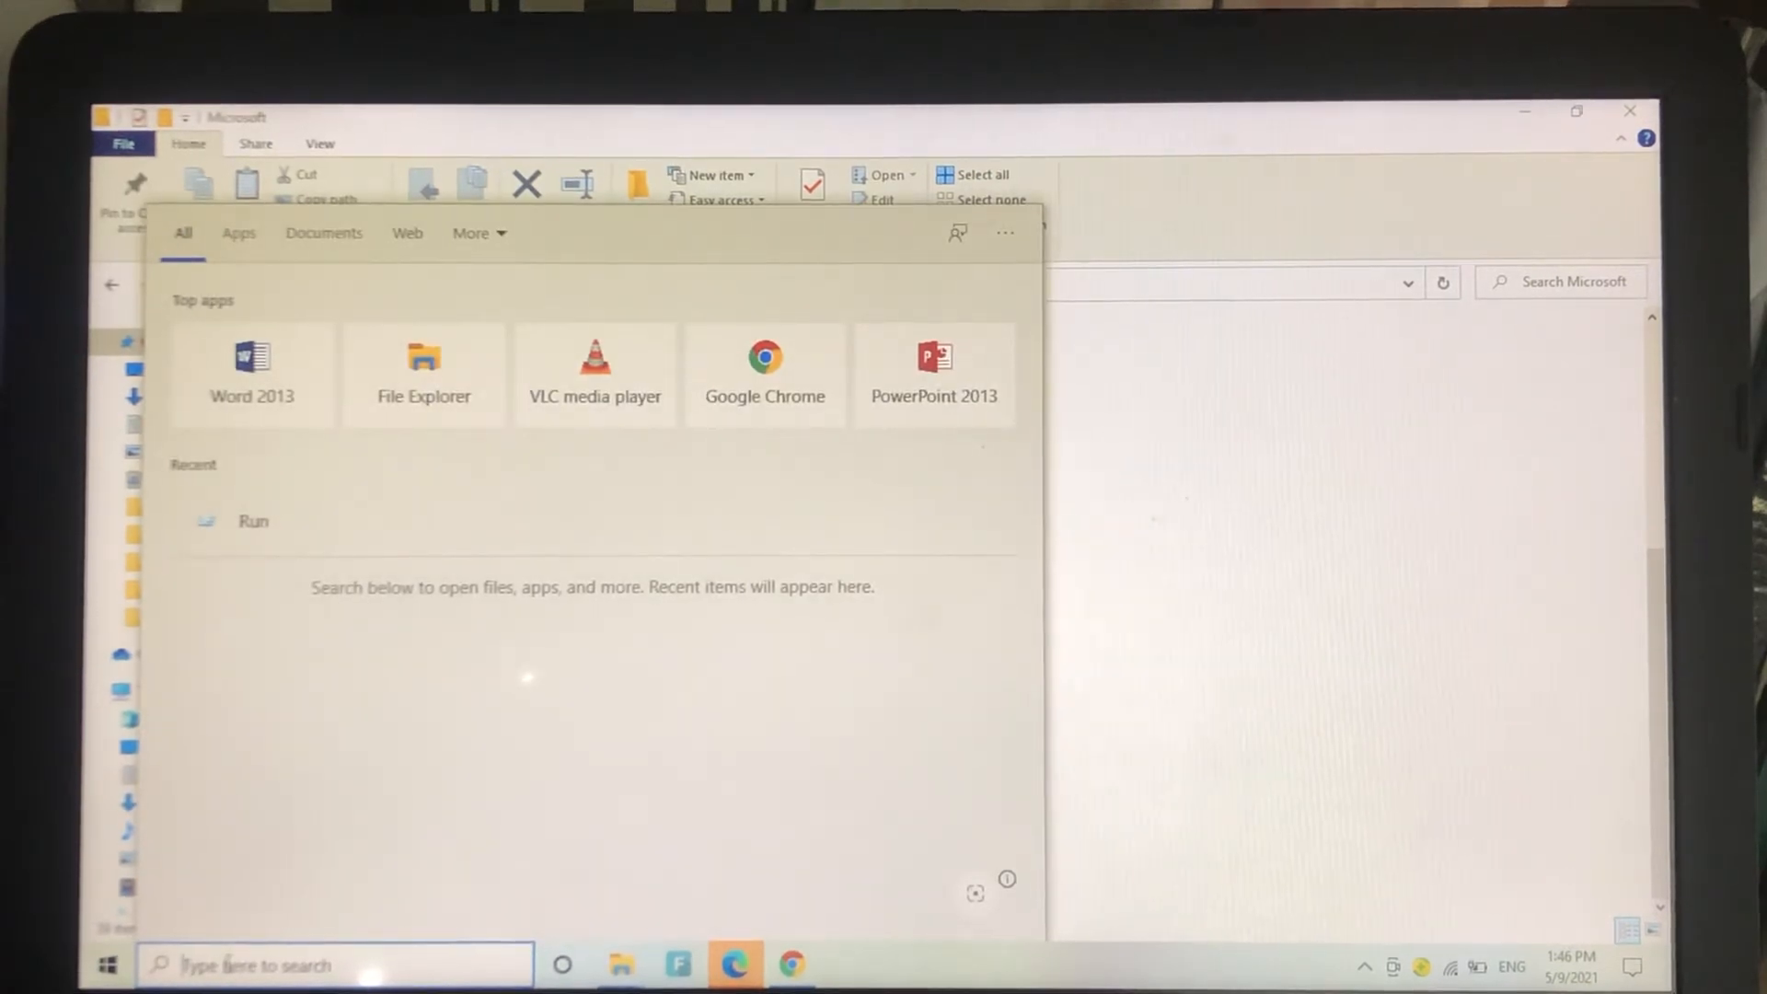
Step: Use Run with %appdata% to open the roaming AppData folder in File Explorer
text(run)
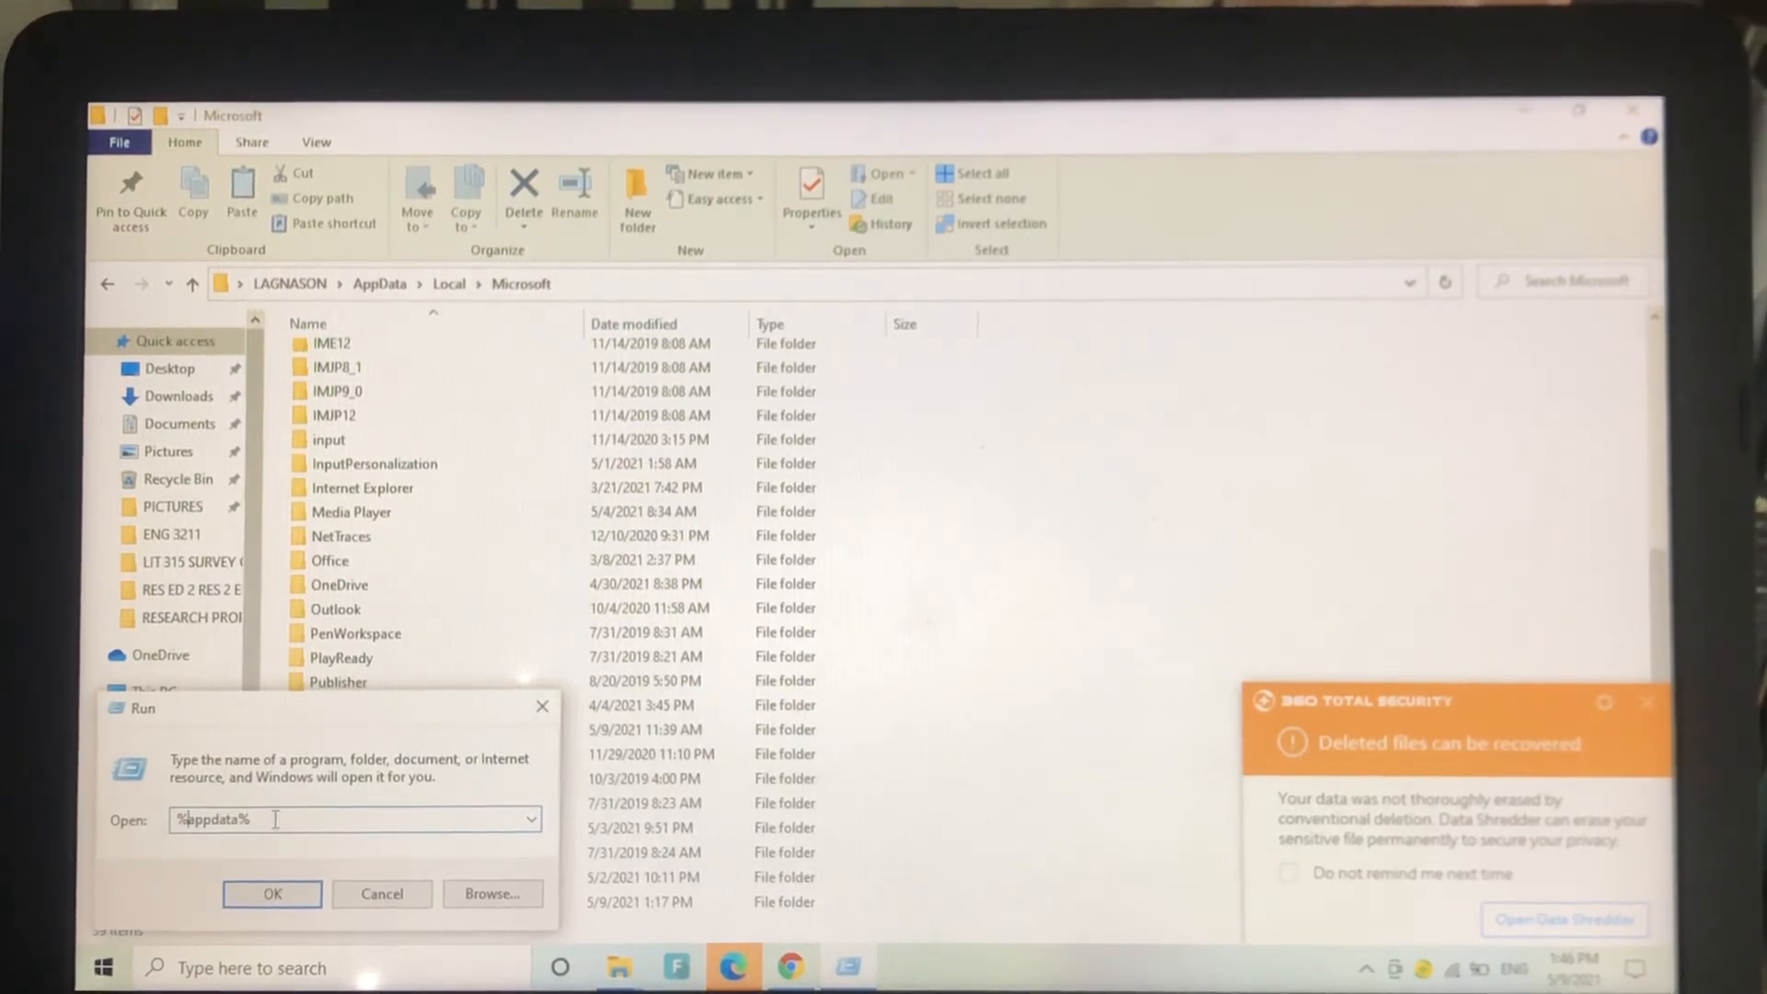
click(270, 892)
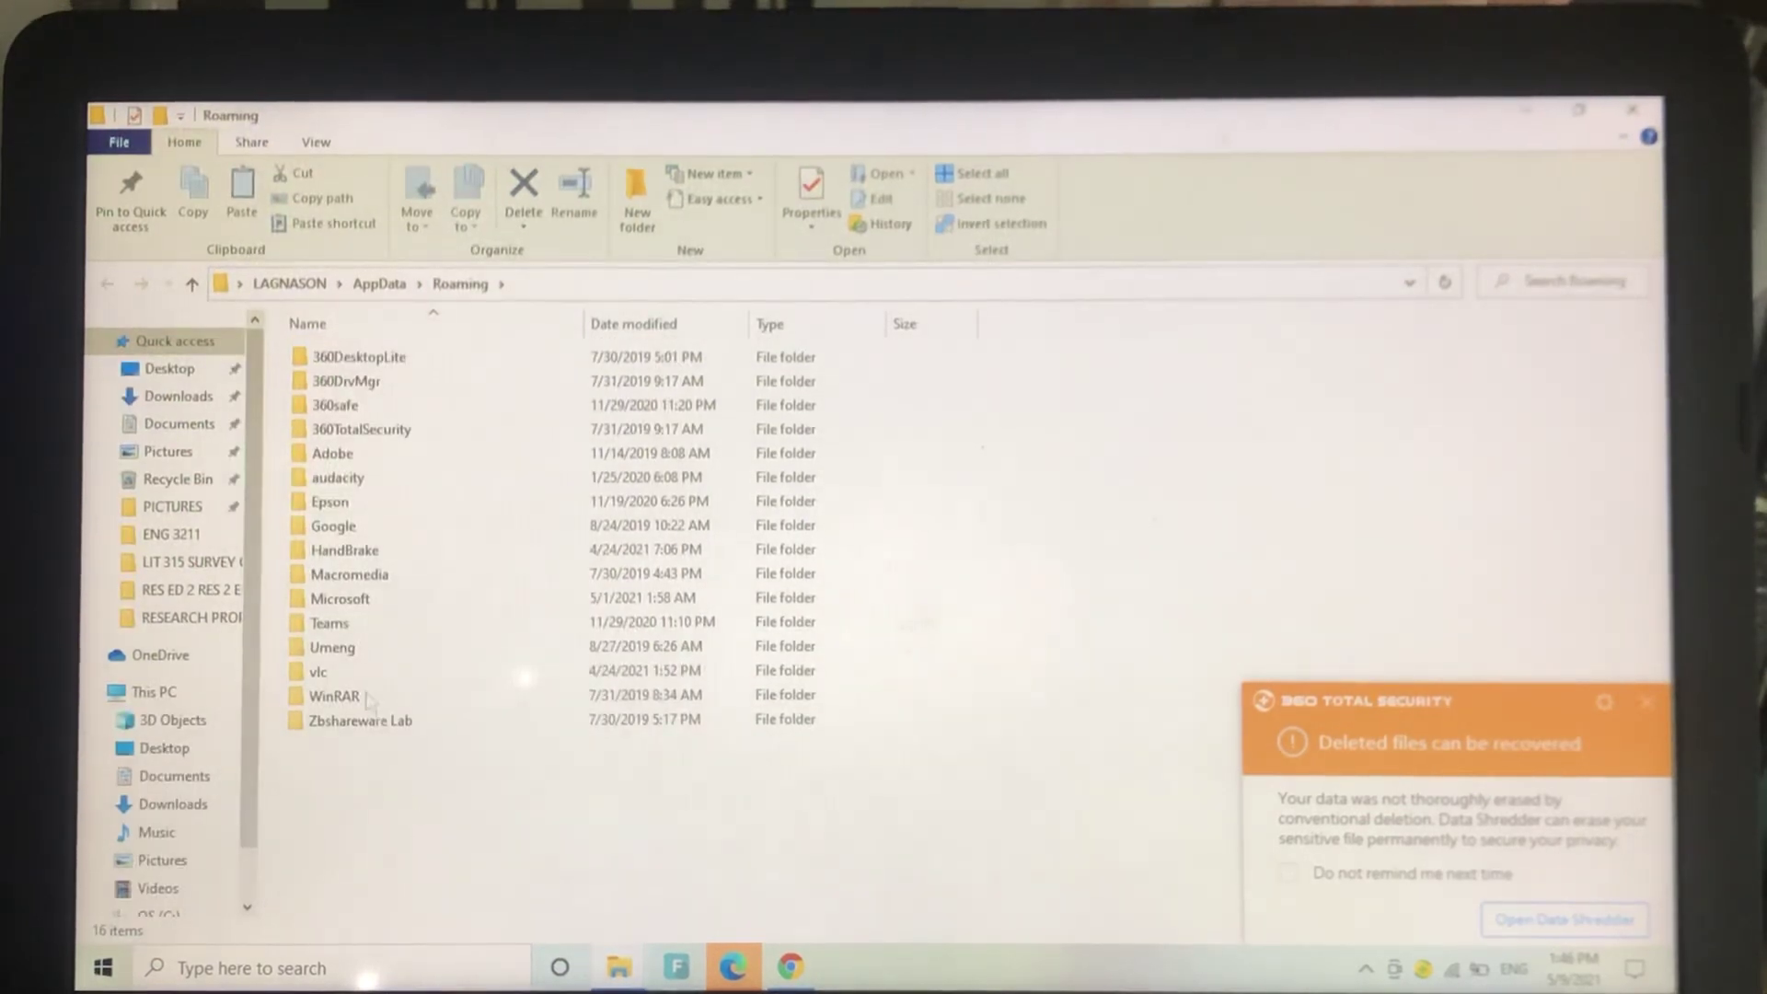
Step: Delete the Teams folder from the Microsoft folder in roaming AppData
double_click(339, 598)
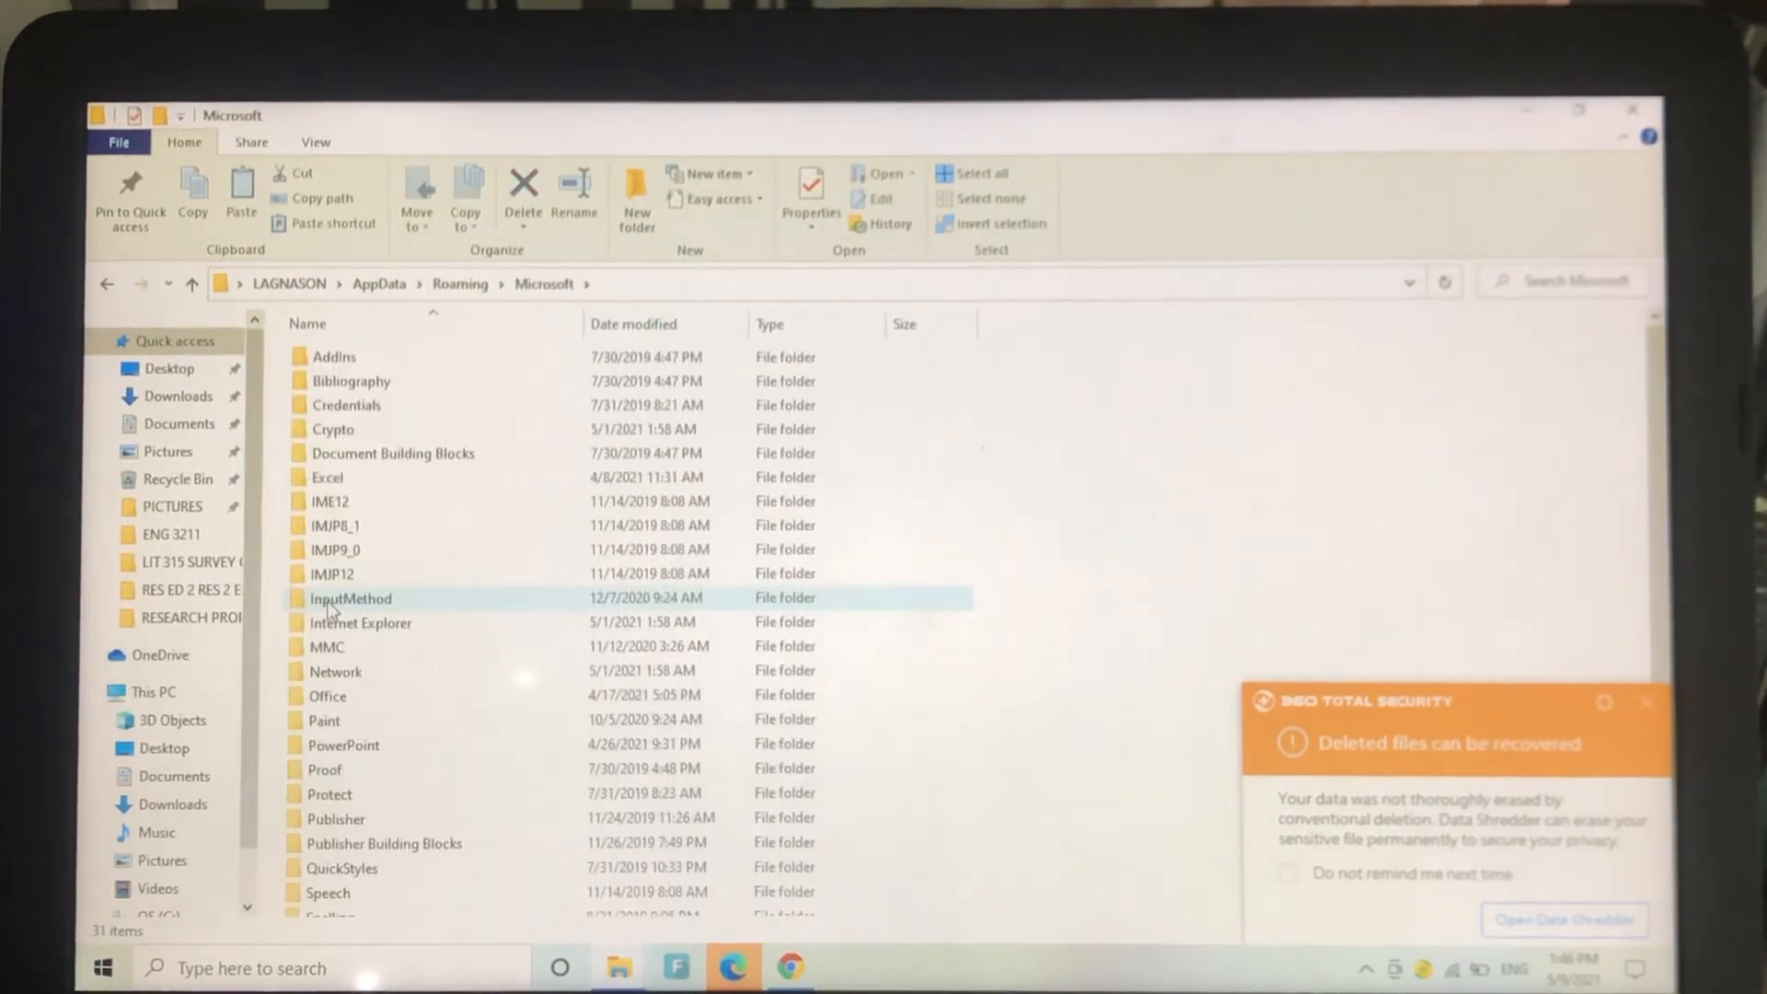
scroll(down, 3)
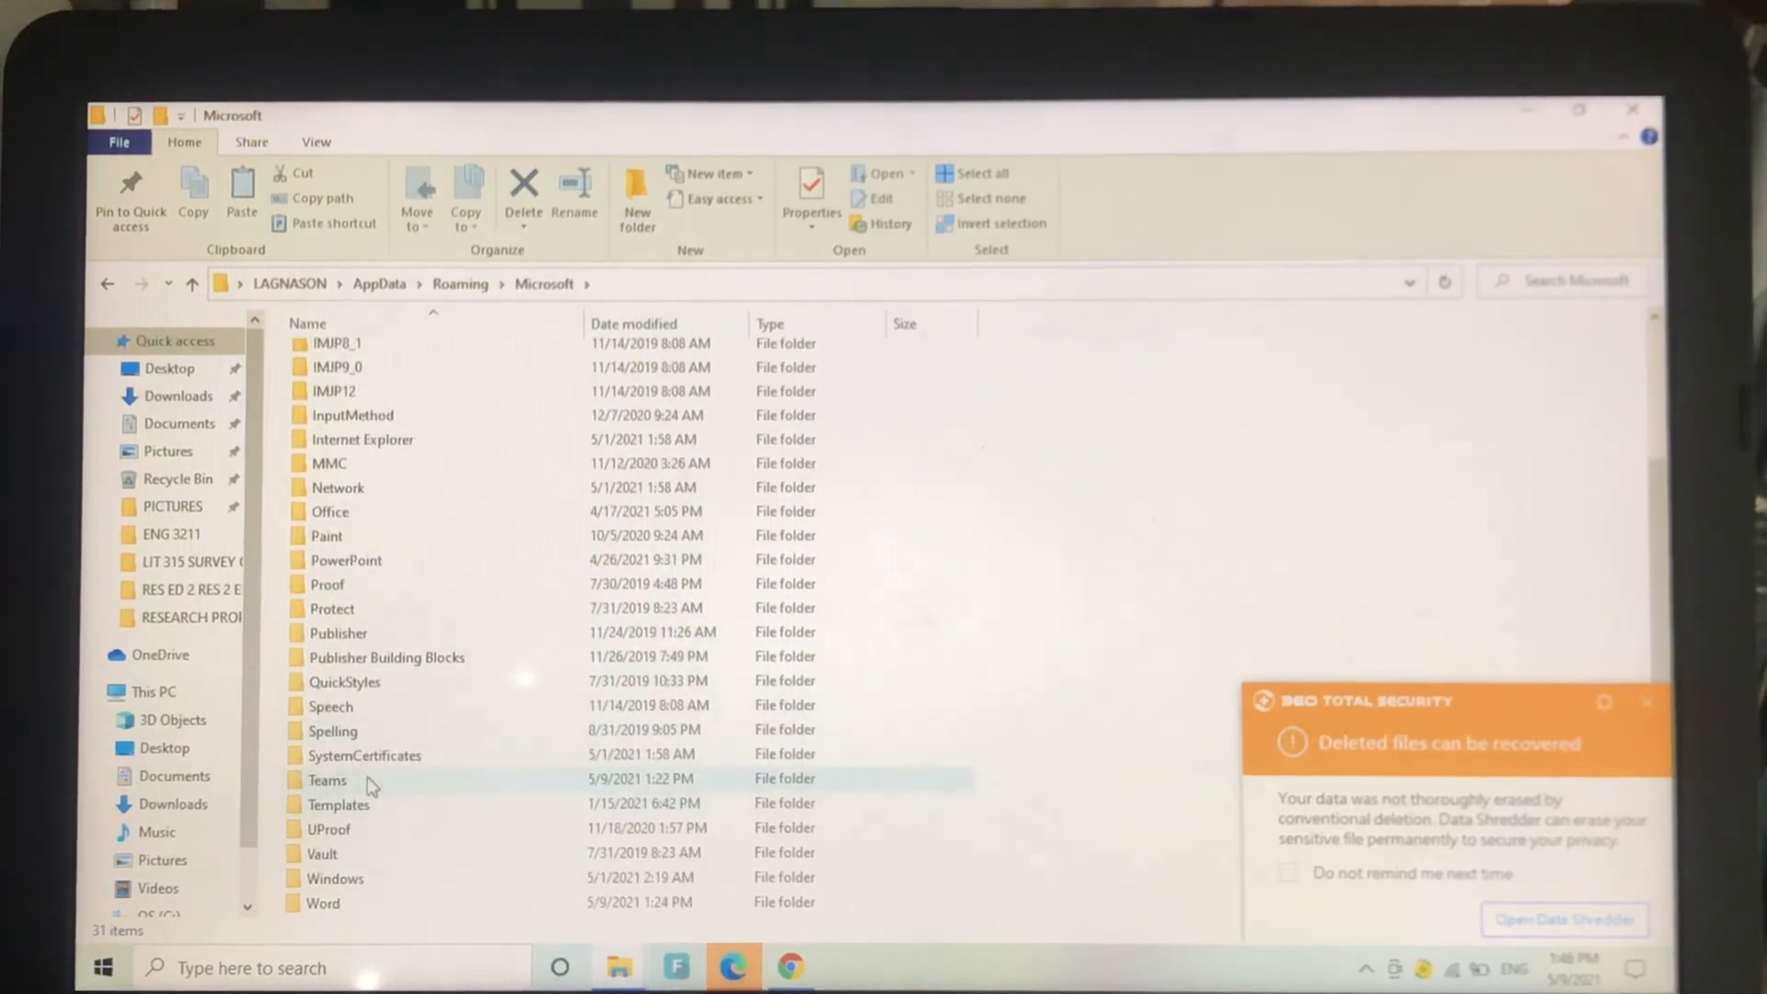
right_click(372, 784)
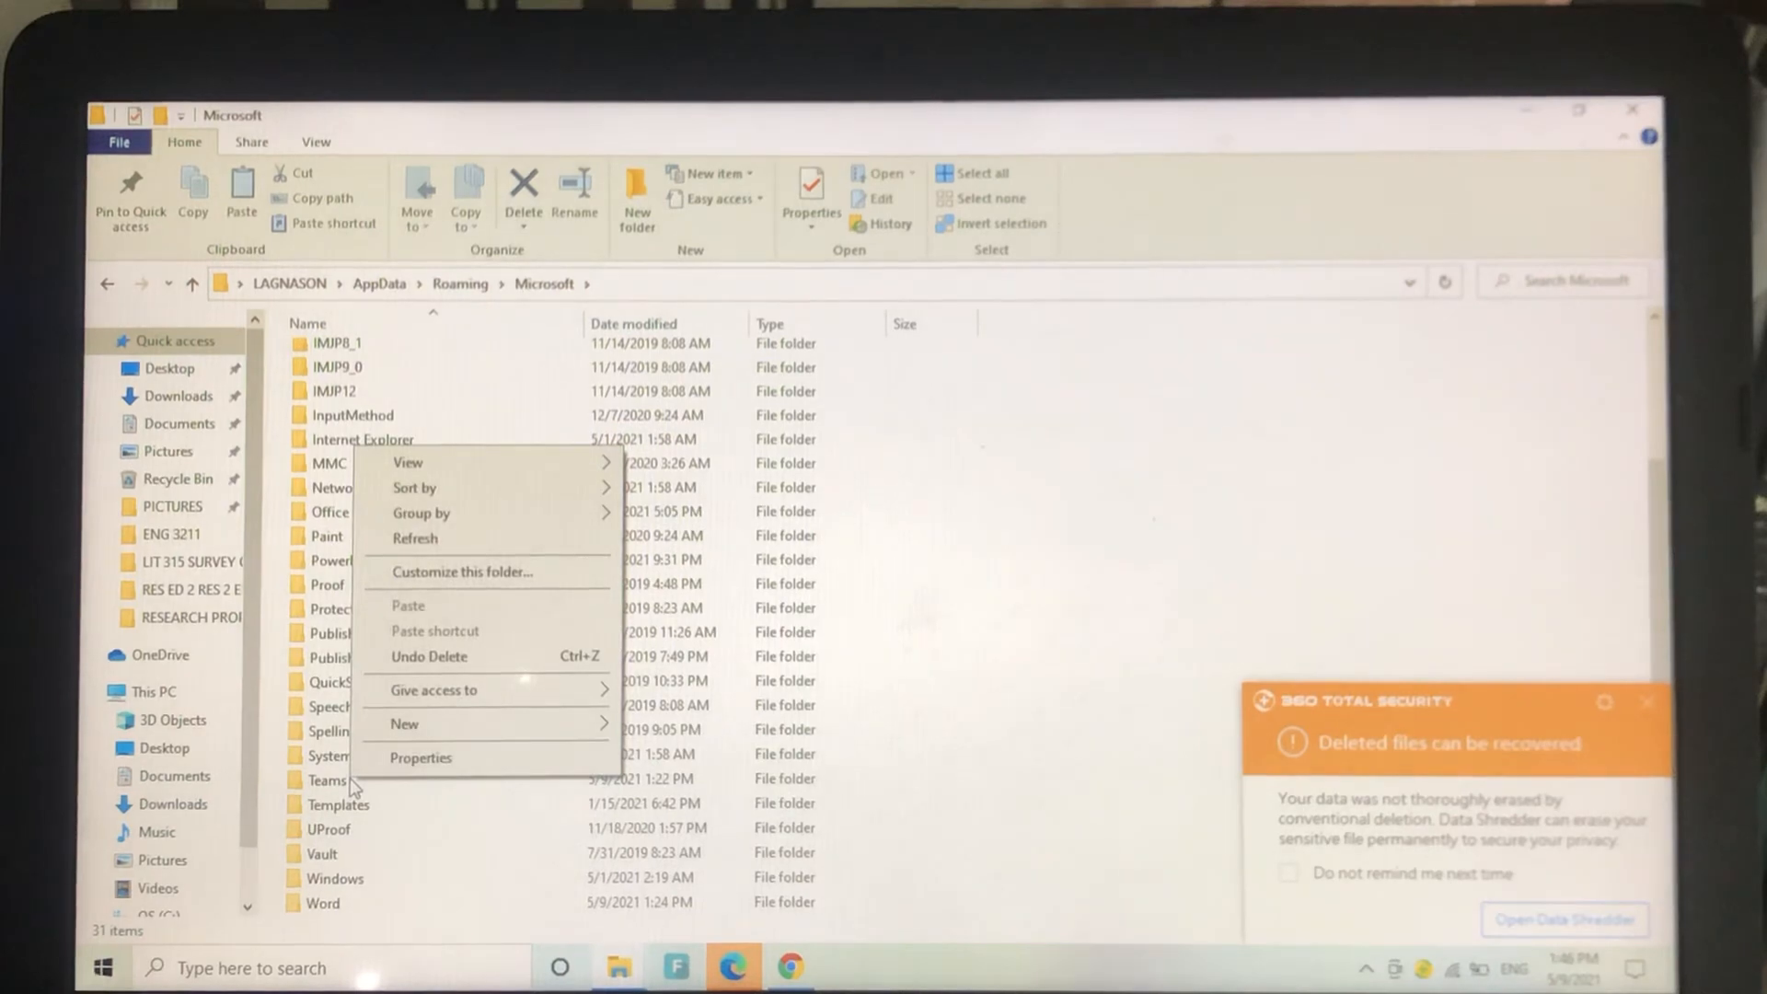
right_click(328, 780)
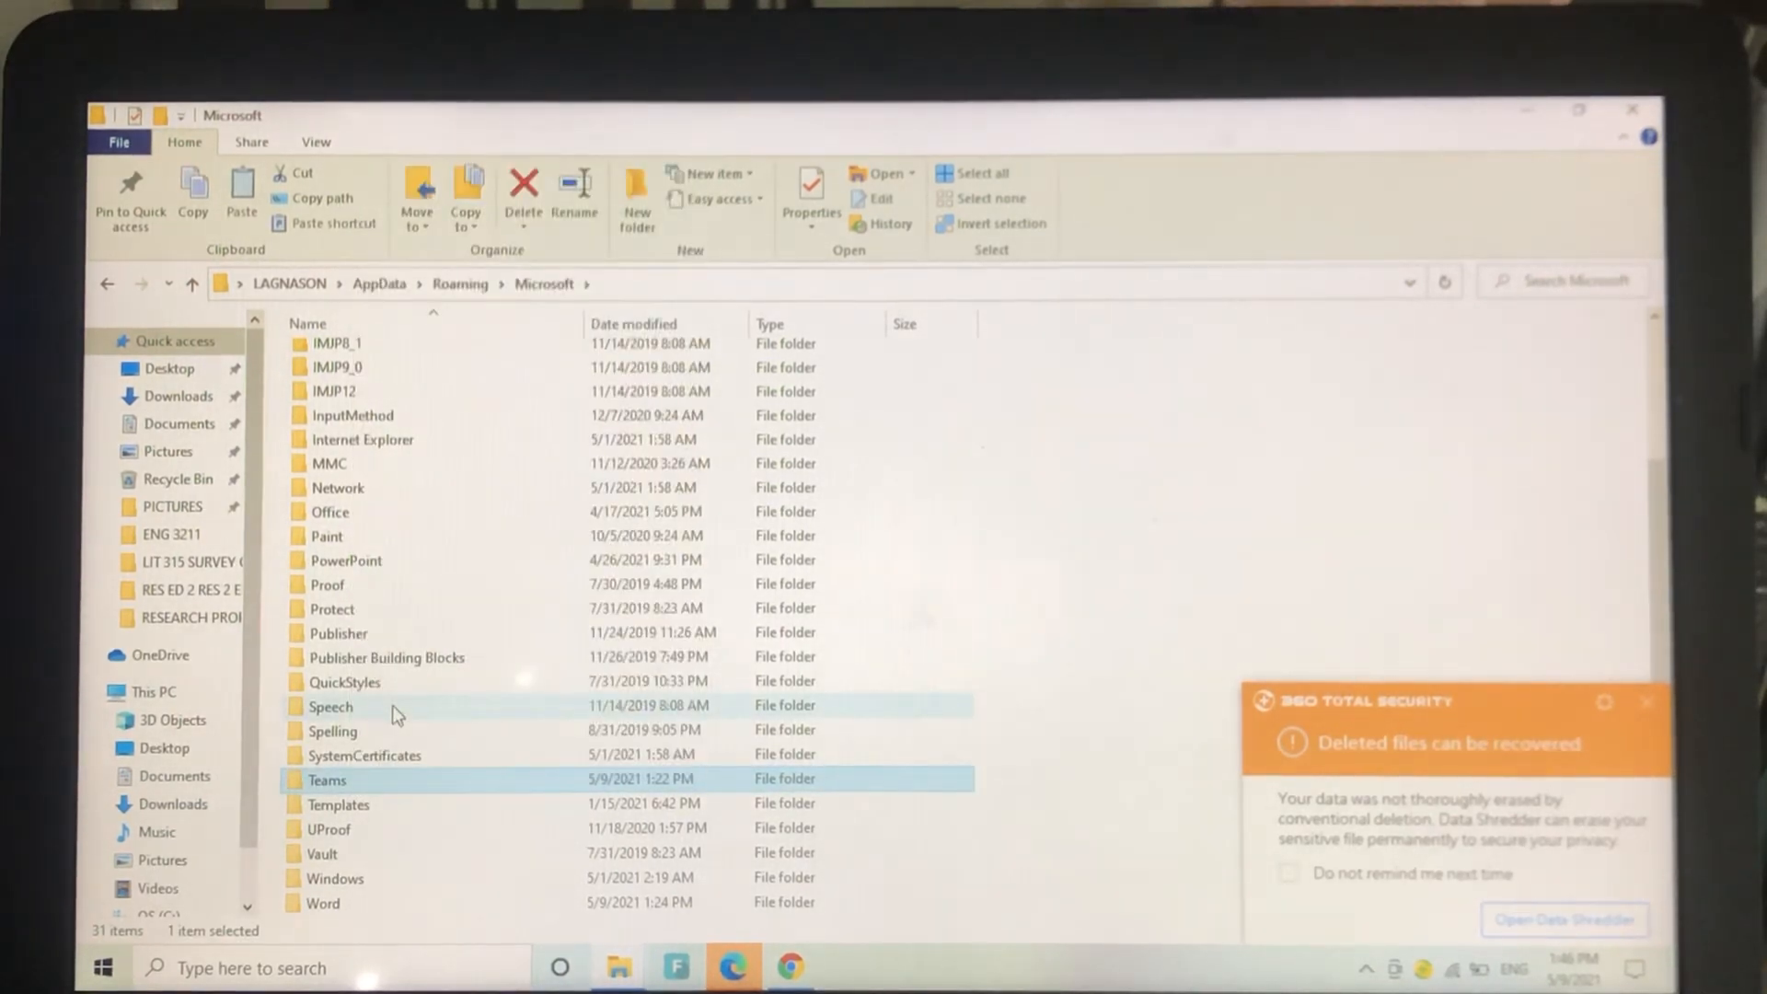
click(523, 185)
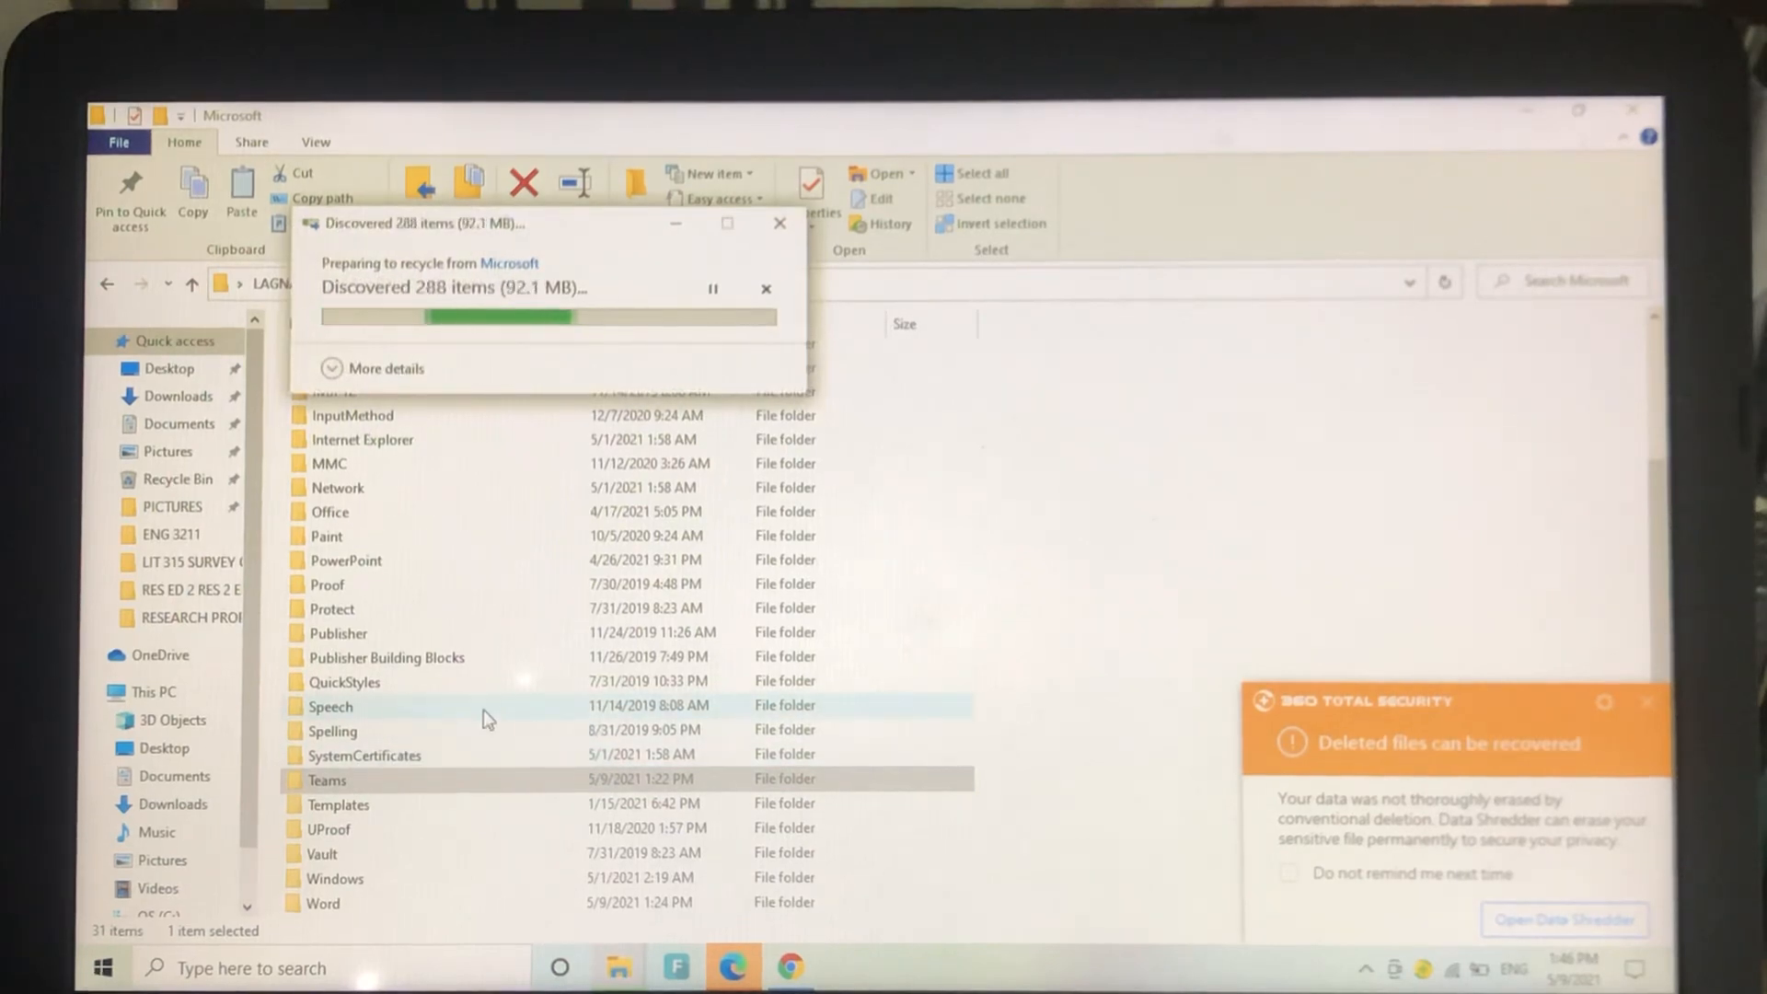